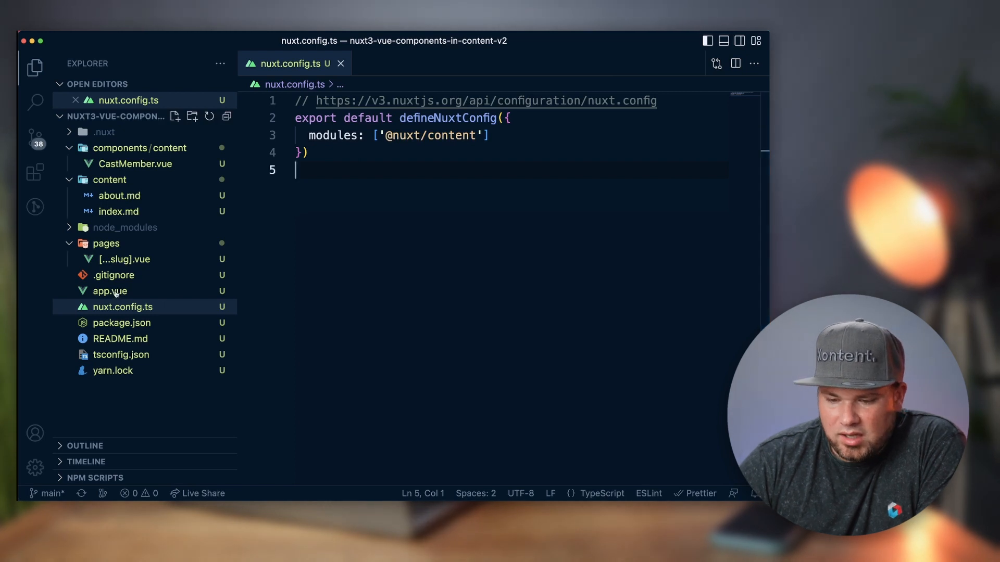
# Review app.vue and [...slug].vue, then open content/about.md.
pyautogui.click(108, 290)
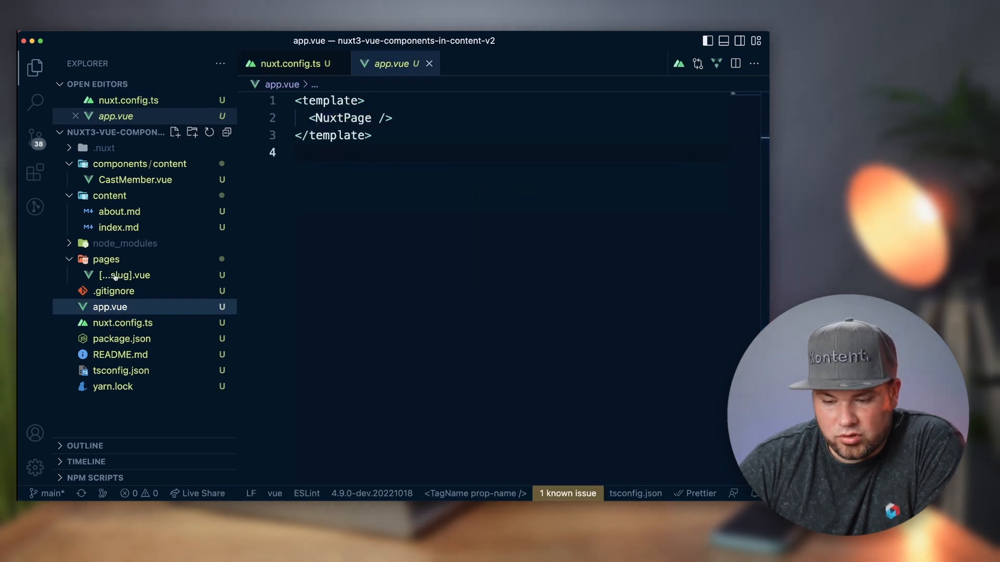
pyautogui.click(125, 275)
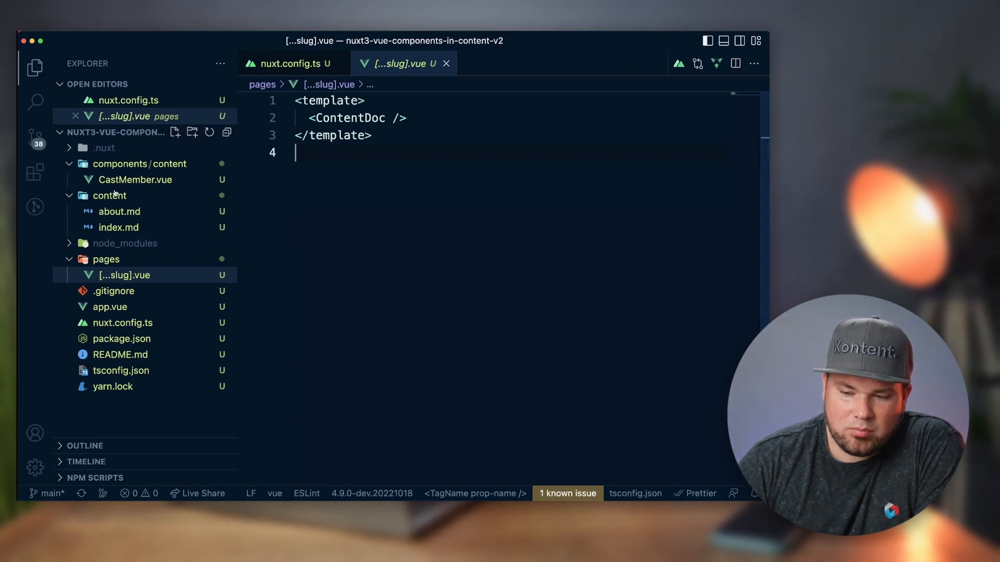
pyautogui.moveTo(110, 196)
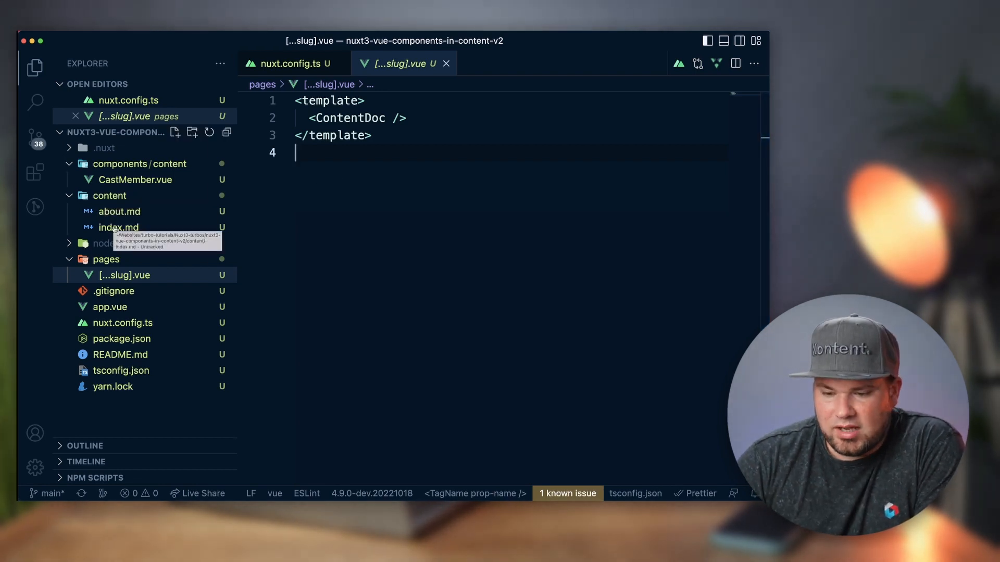
pyautogui.click(119, 211)
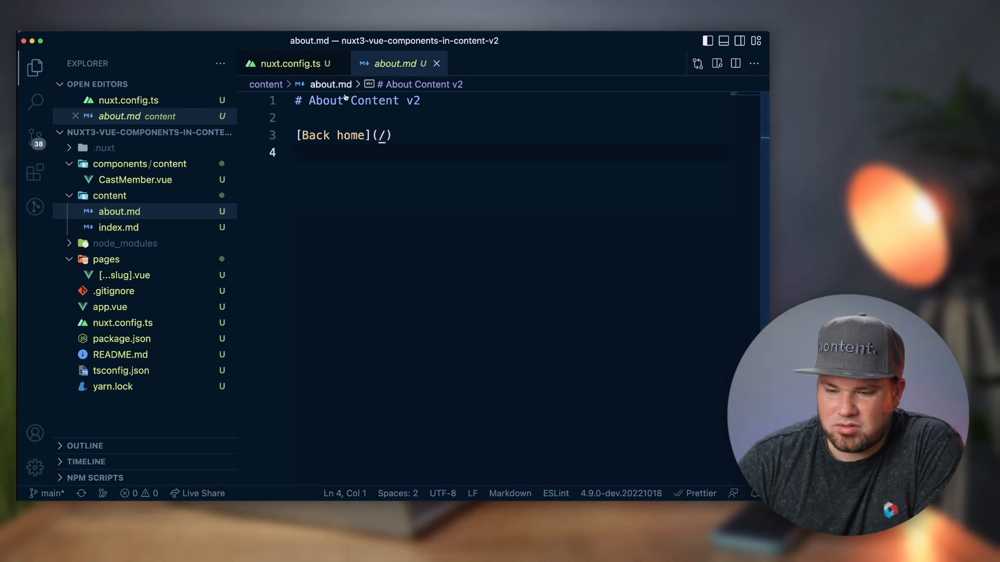
# Inspect Rachel's cast-member block in index.md, then open CastMember.vue.
pyautogui.click(119, 227)
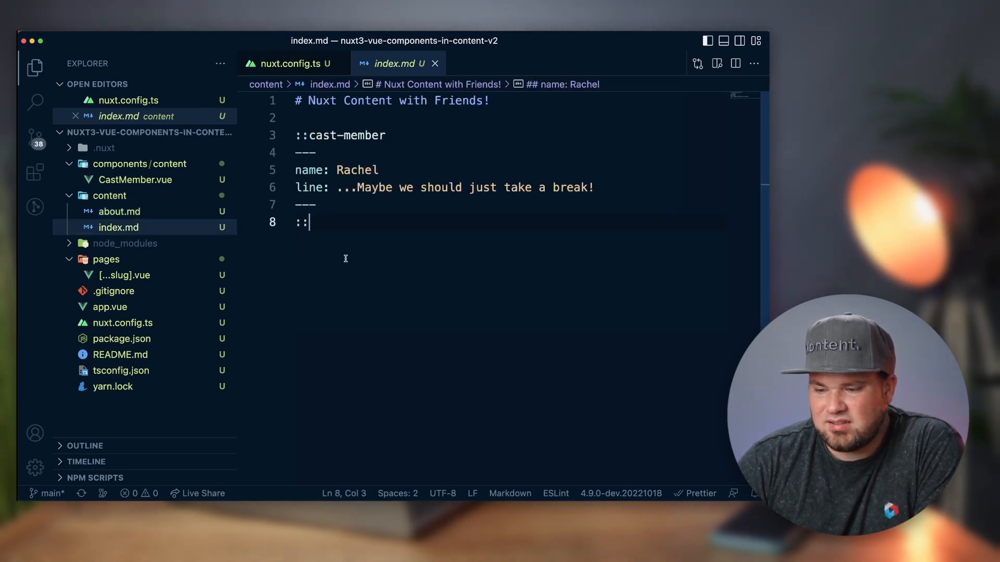
pyautogui.moveTo(346, 261)
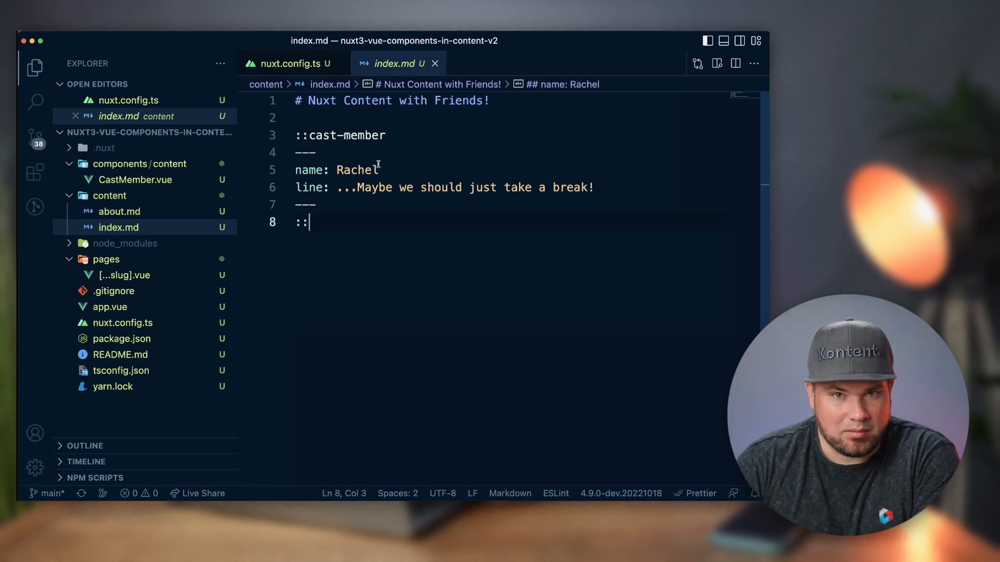
pyautogui.doubleClick(358, 169)
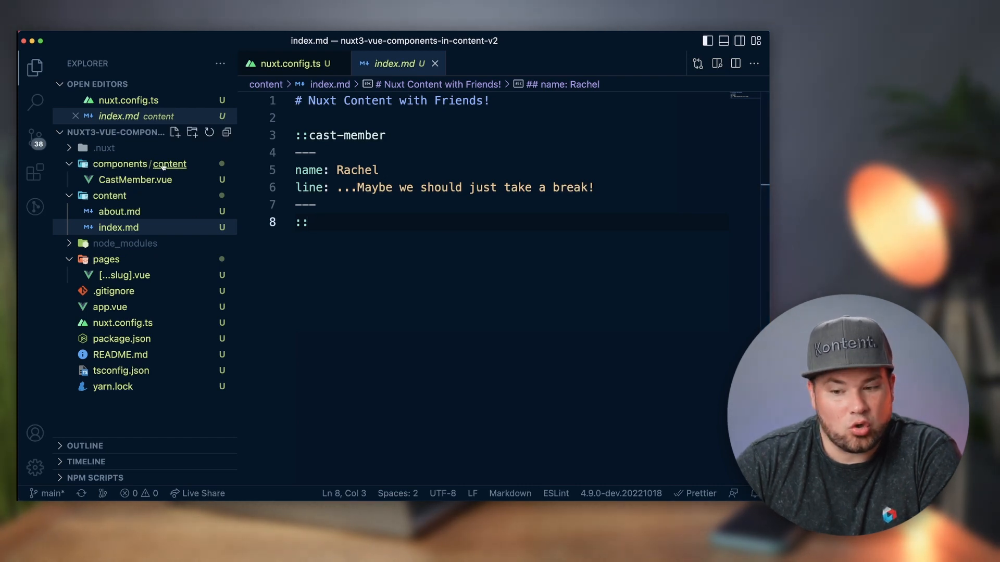
pyautogui.moveTo(162, 168)
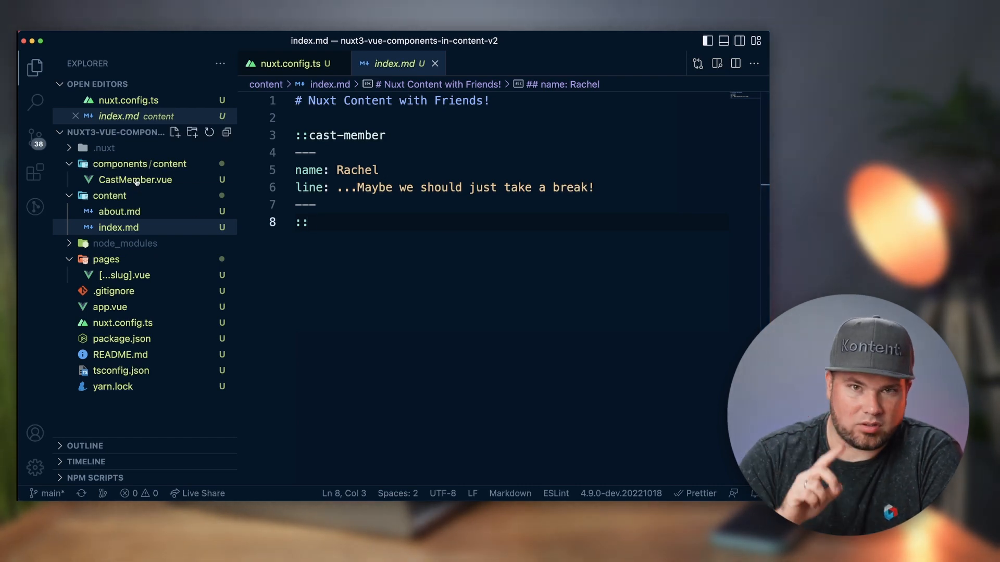
pyautogui.click(136, 179)
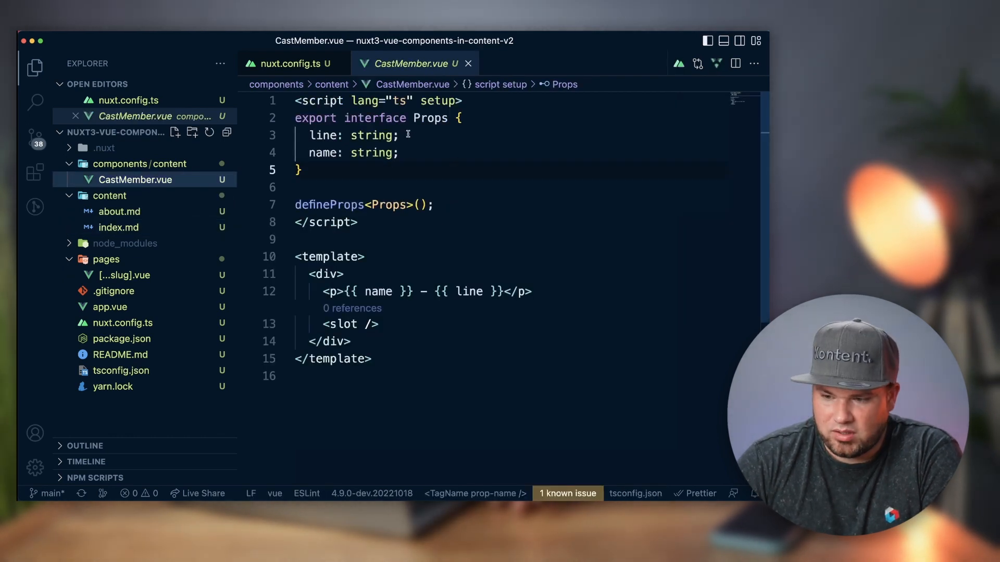
pyautogui.moveTo(323, 153)
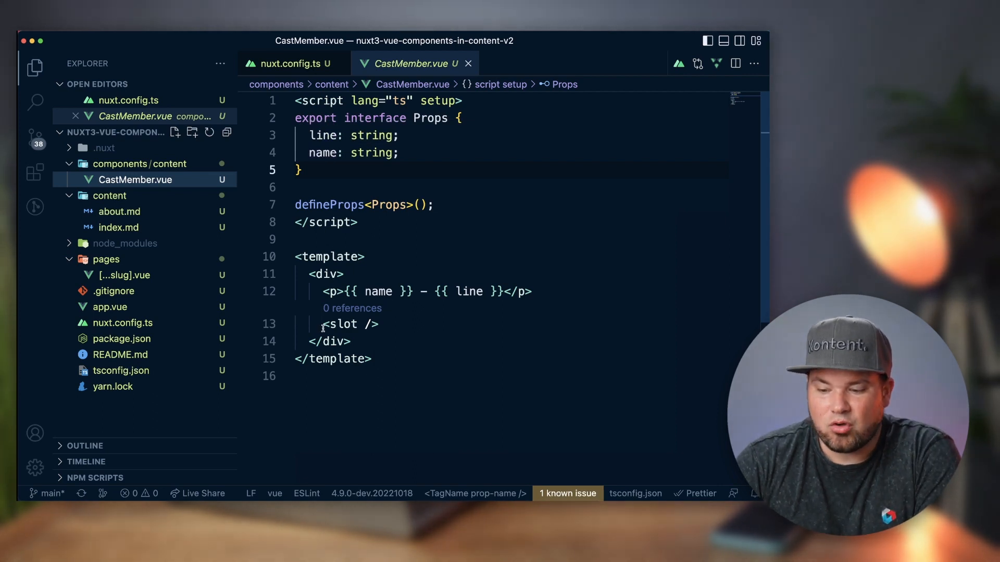
# Examine the CastMember <slot /> element, then revisit nuxt.config.ts and index.md.
pyautogui.click(393, 341)
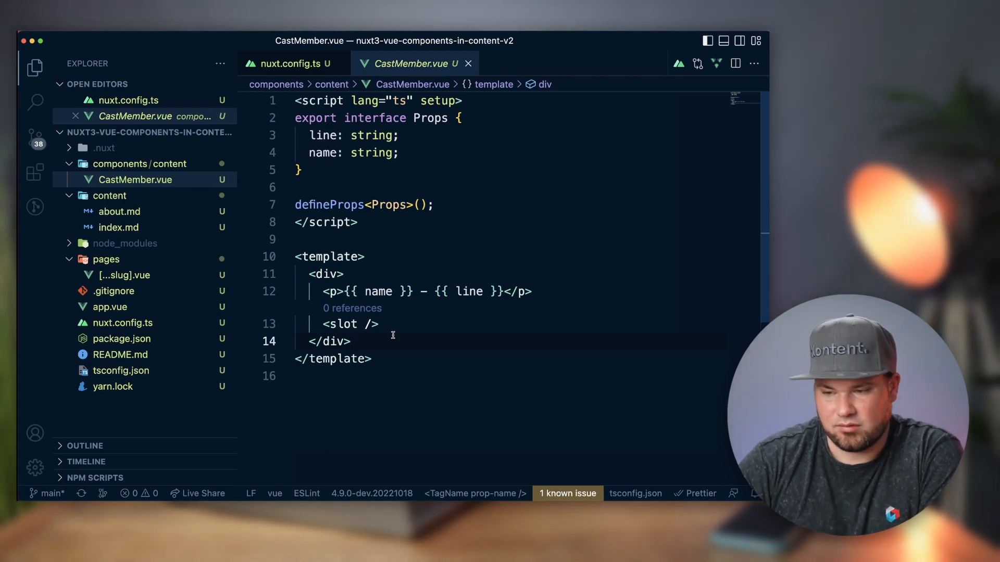
pyautogui.click(286, 63)
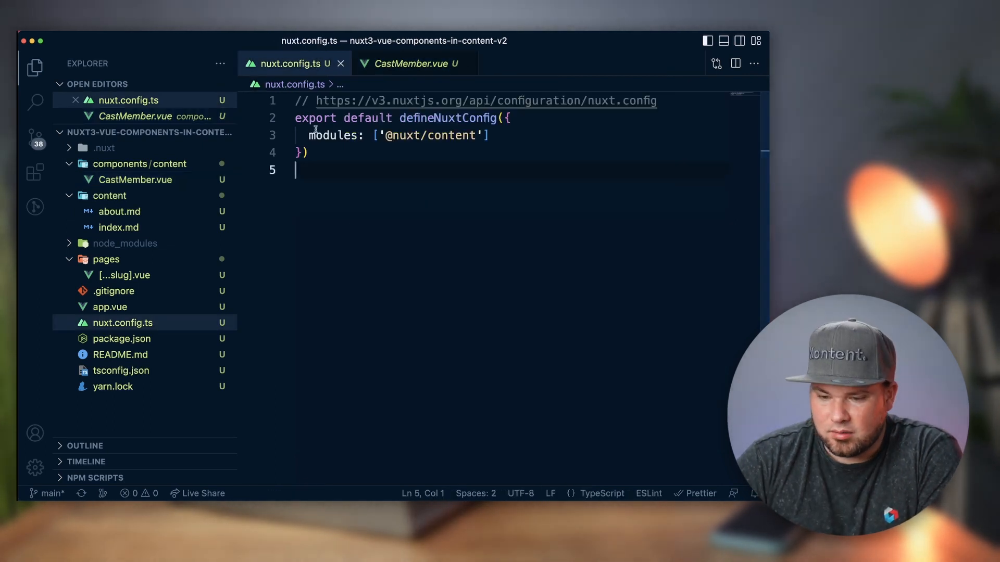
pyautogui.click(119, 228)
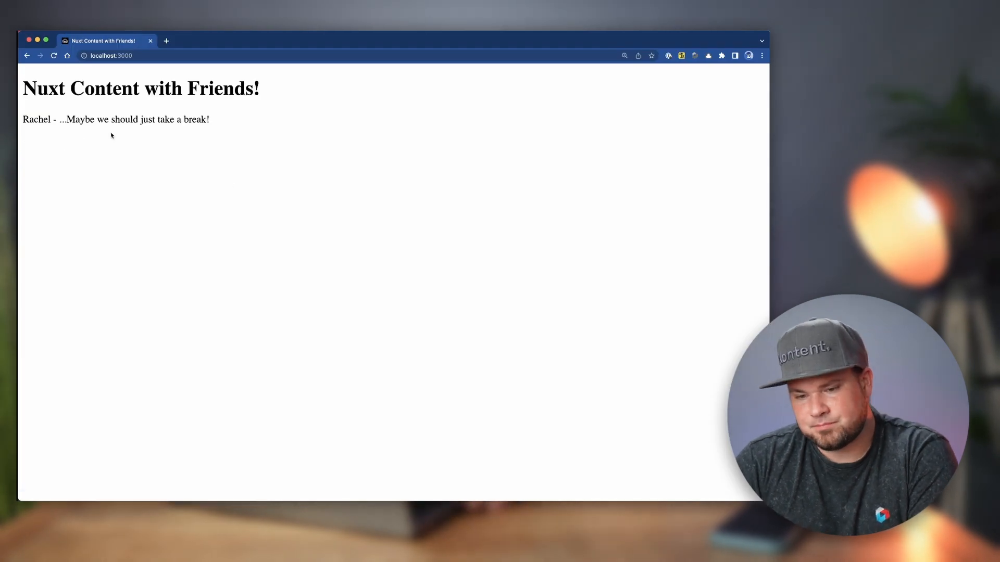
pyautogui.moveTo(278, 93)
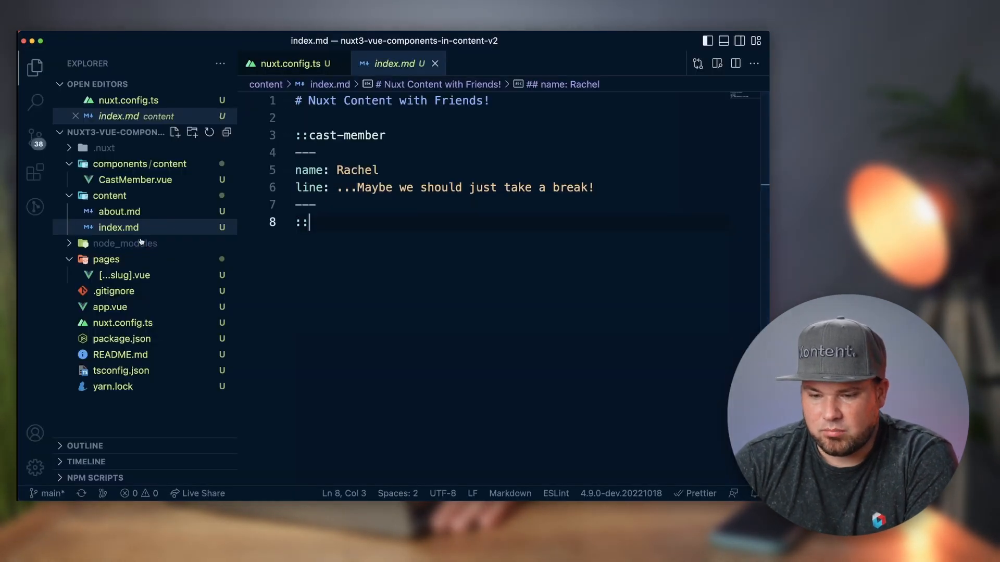
# Add the slot text 'This is a slot' inside Rachel's cast-member block in index.md.
pyautogui.click(136, 180)
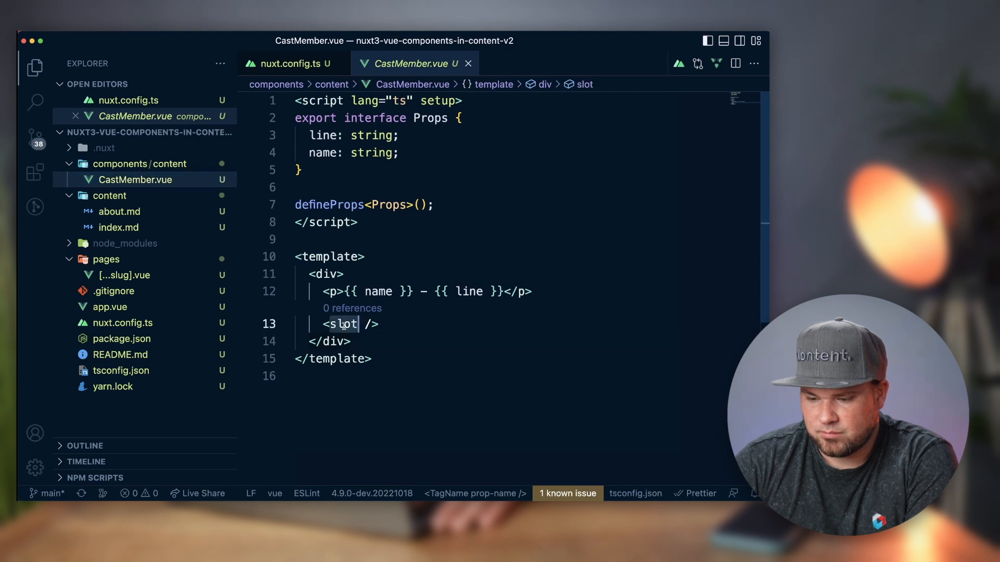
pyautogui.click(288, 63)
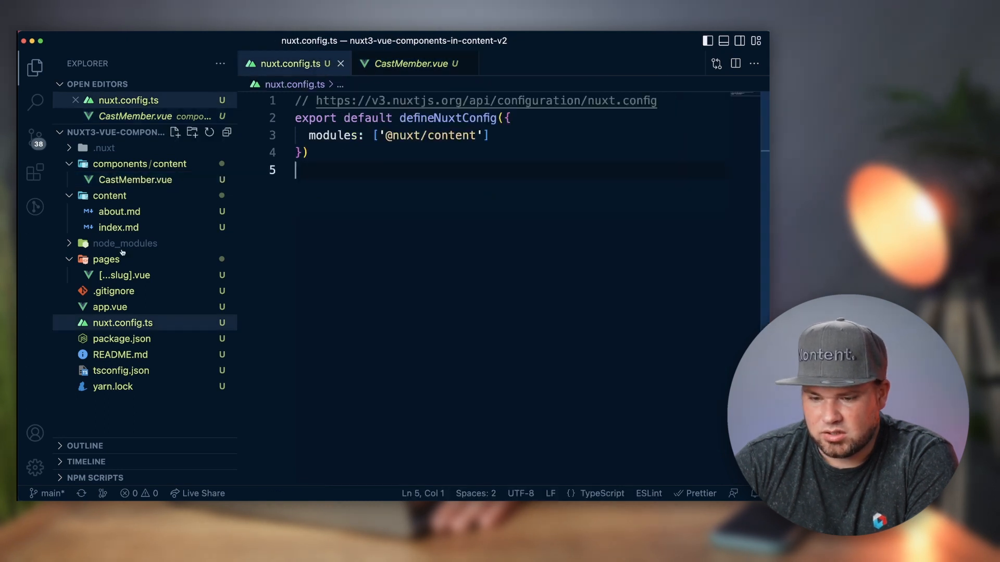
pyautogui.click(118, 227)
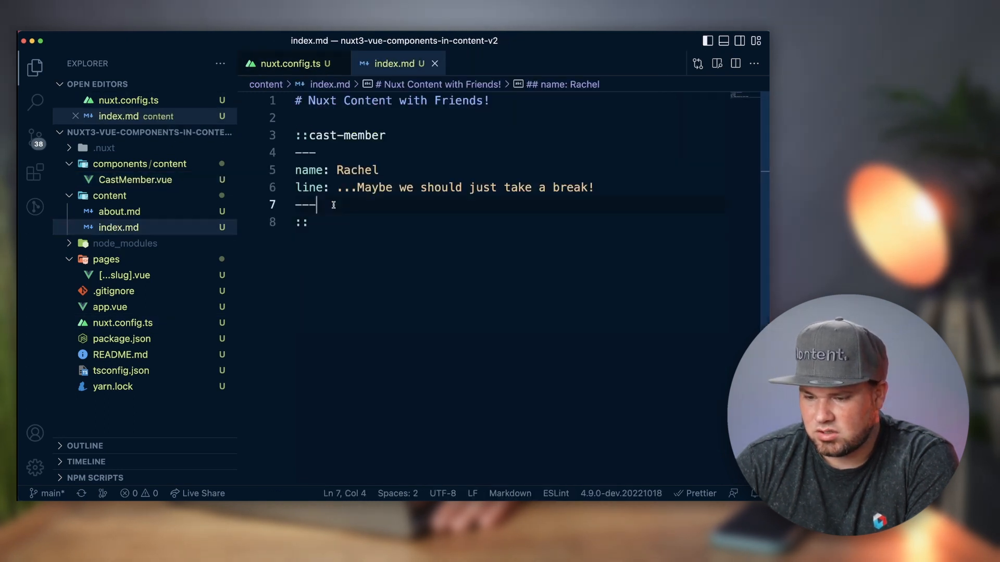
pyautogui.write('This is a')
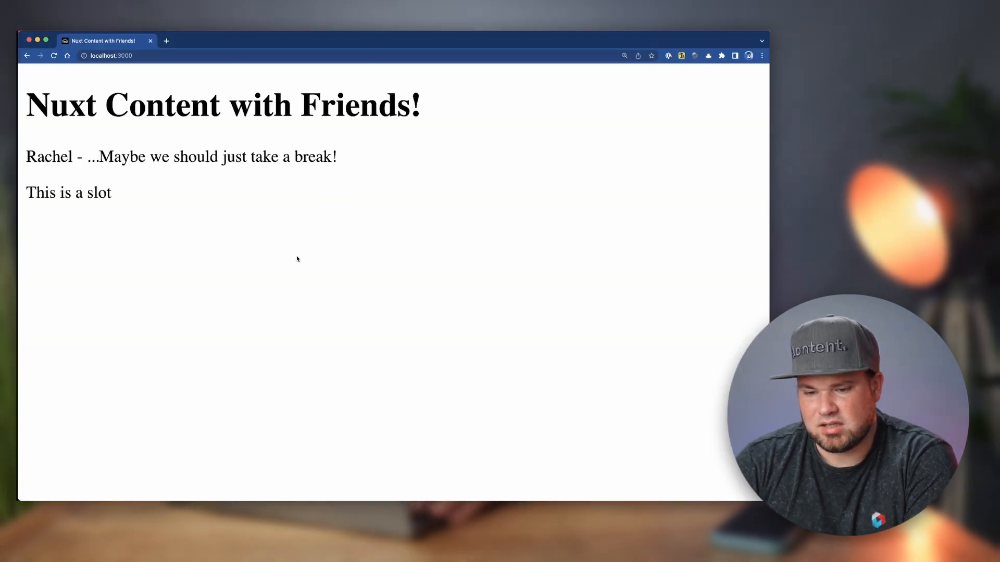
pyautogui.moveTo(142, 200)
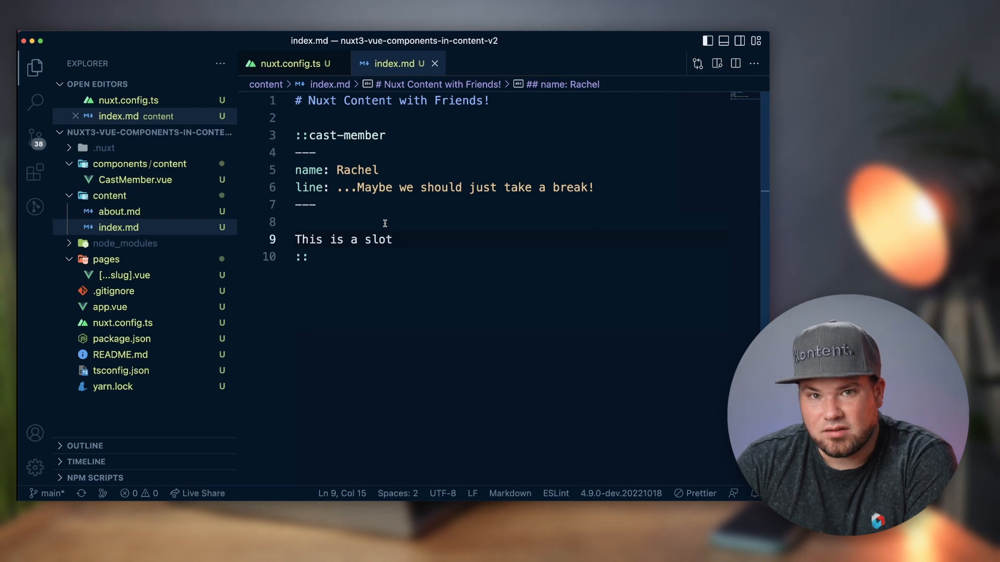
# Add an inline :cast-member for Ross with line 'Let's cool off. Let's get some frozen yogurt or something.'.
pyautogui.press('Enter')
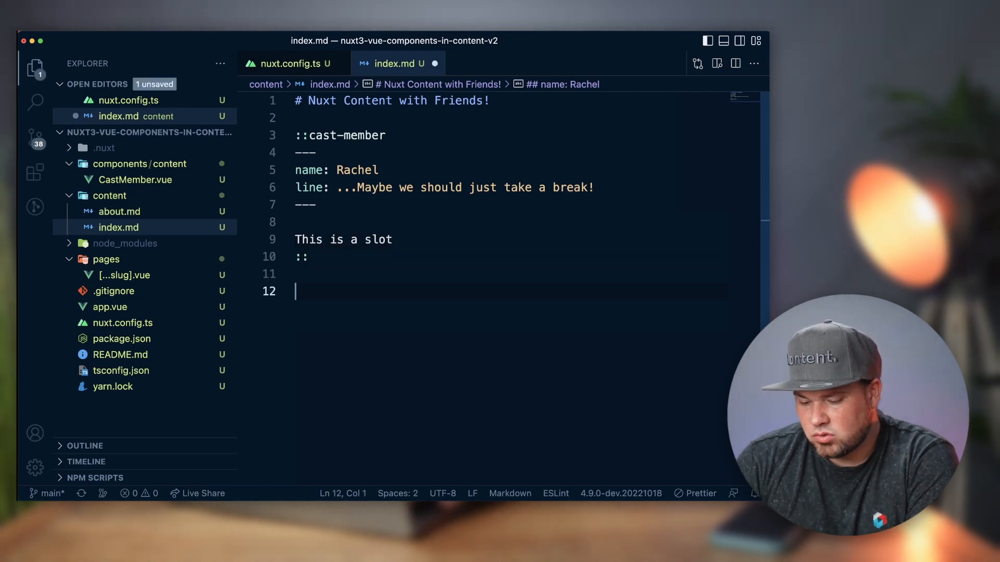
pyautogui.write(':cast-member{name="Ross" line="Let\'s cool off. Let\'s get some frozen yogurt or something."}')
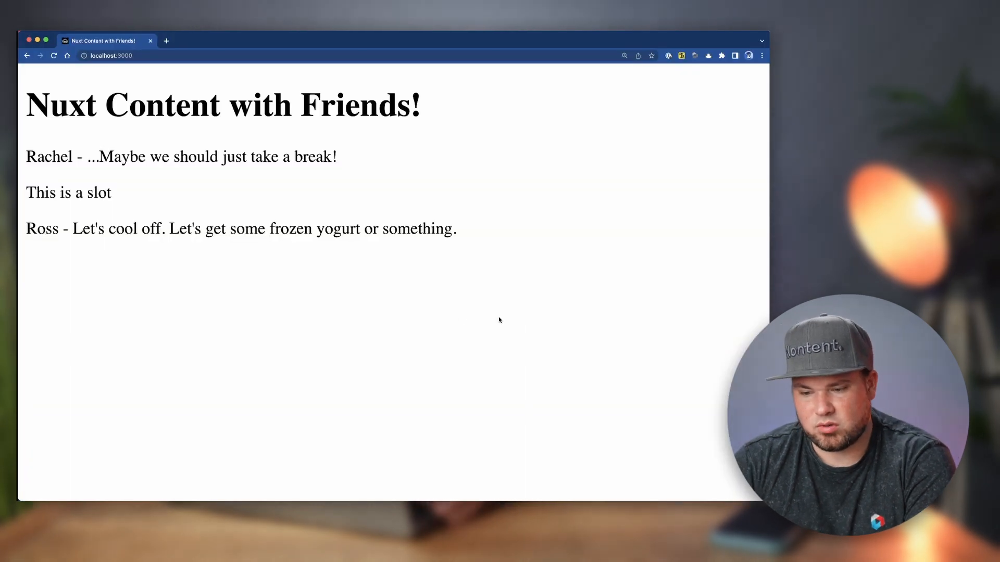
pyautogui.moveTo(301, 282)
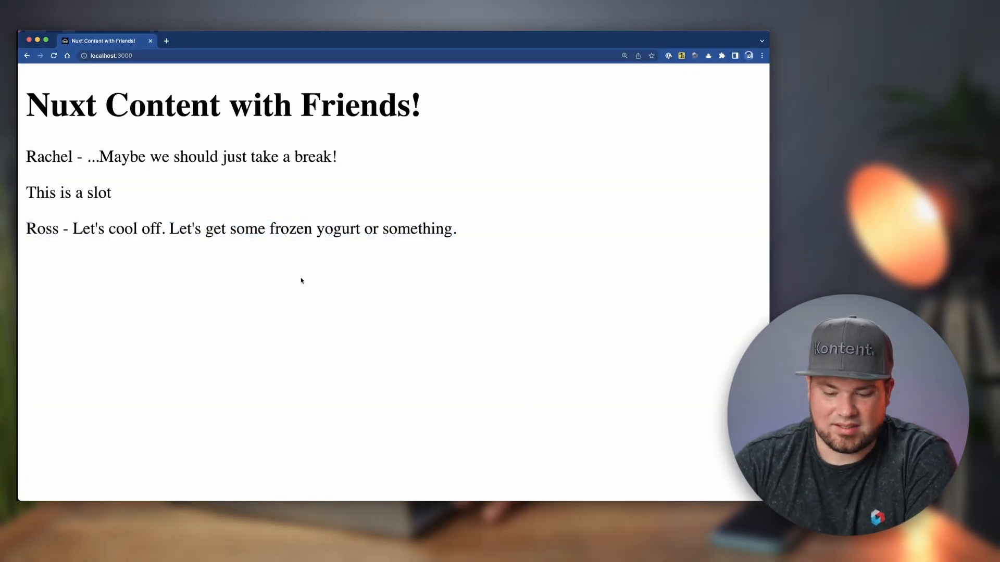